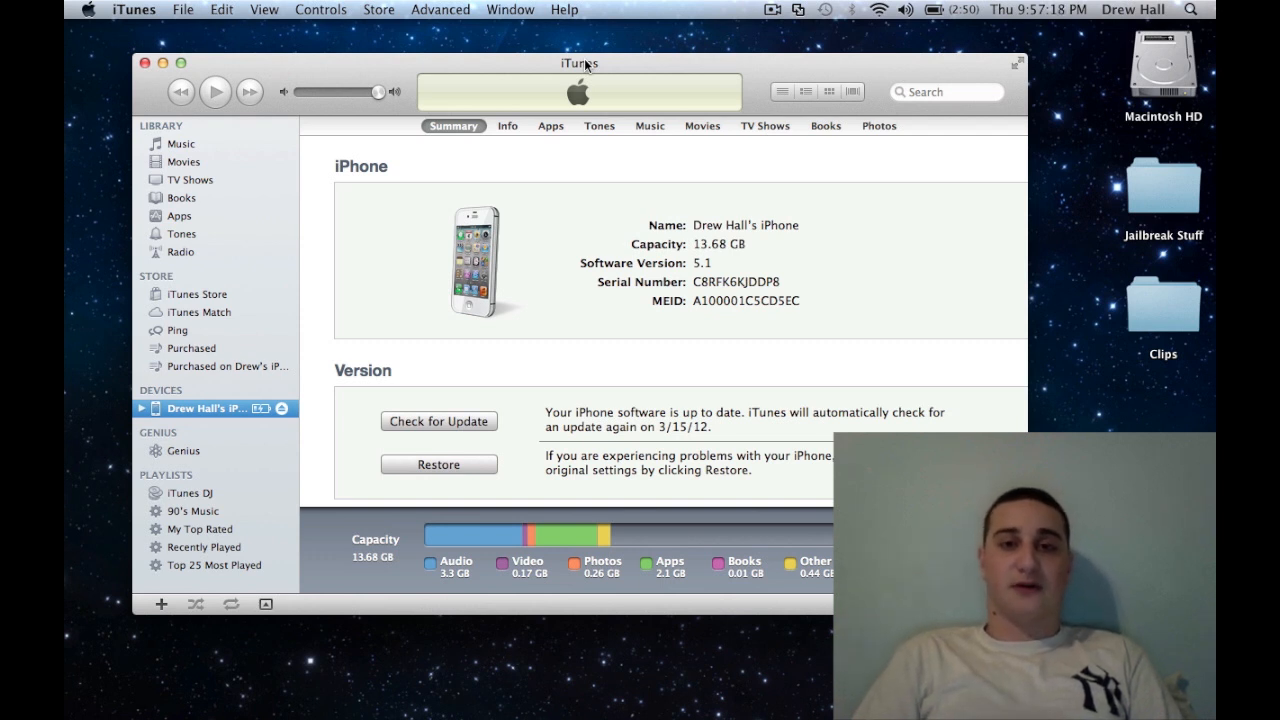
# Move the iTunes window aside and launch redsn0w from the Applications stack.
pyautogui.moveTo(578, 62); pyautogui.dragTo(558, 47)
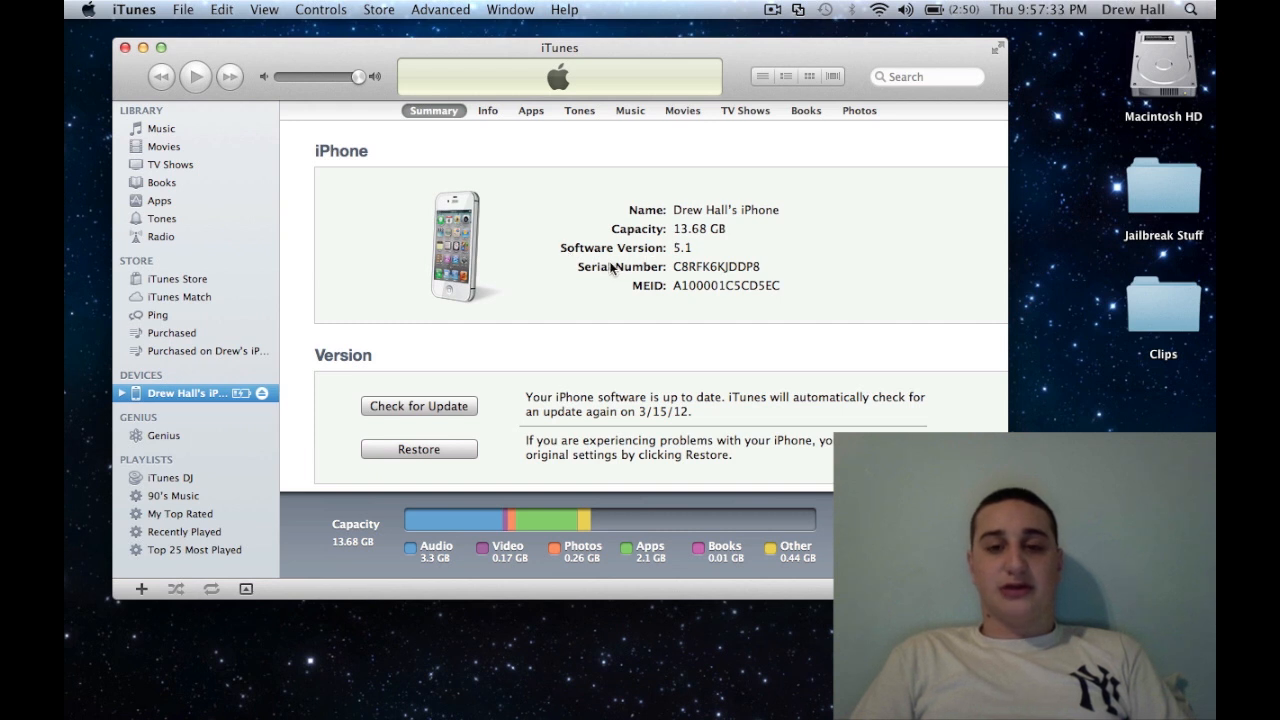
pyautogui.moveTo(585, 262)
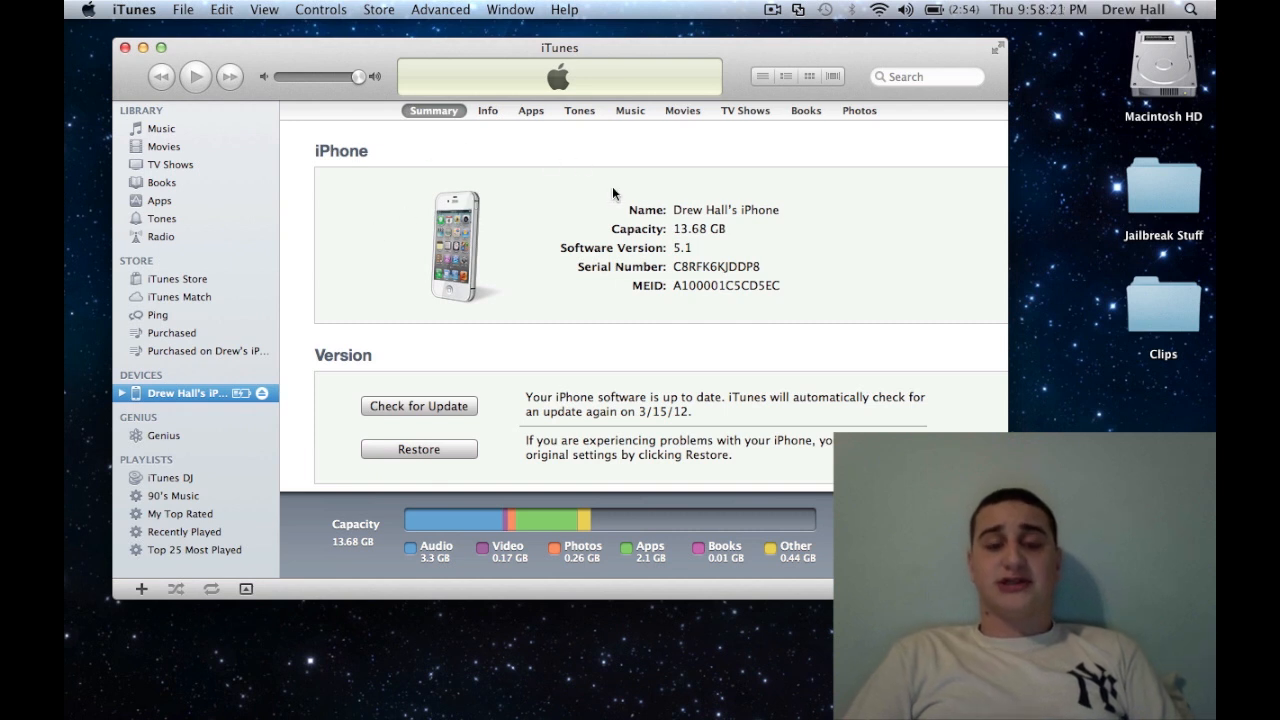
pyautogui.moveTo(778, 299)
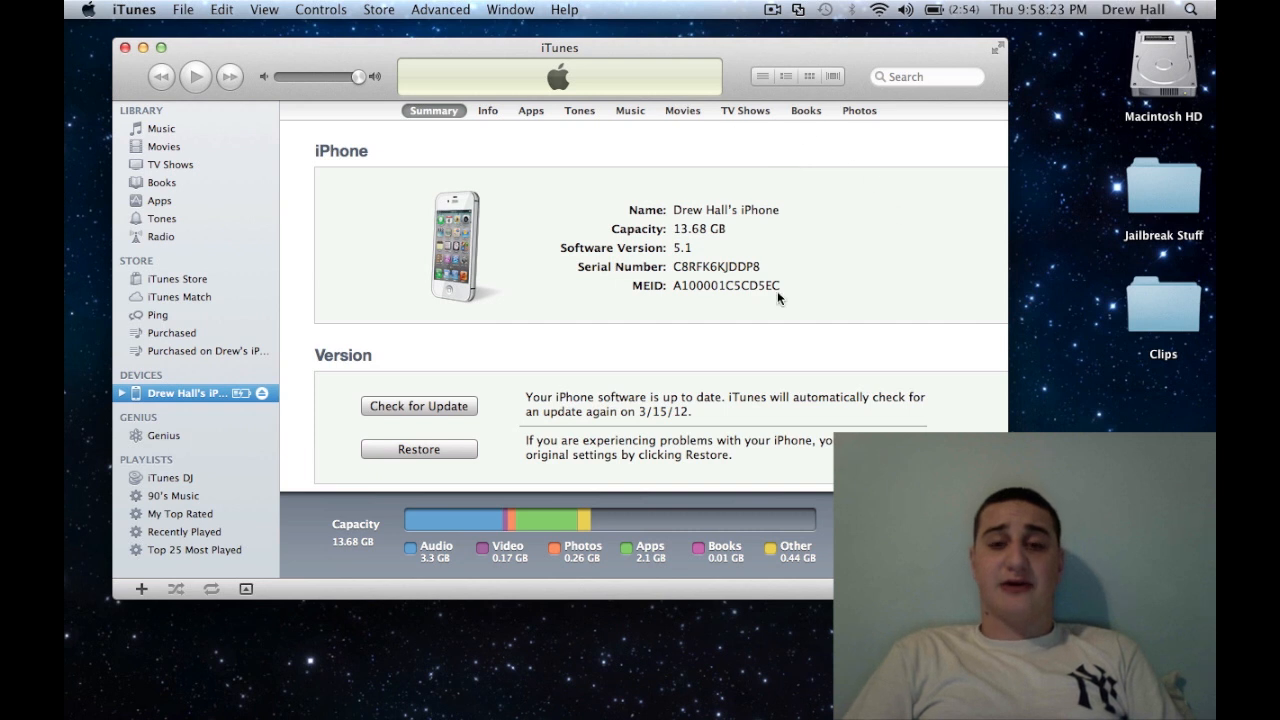
pyautogui.moveTo(308, 149)
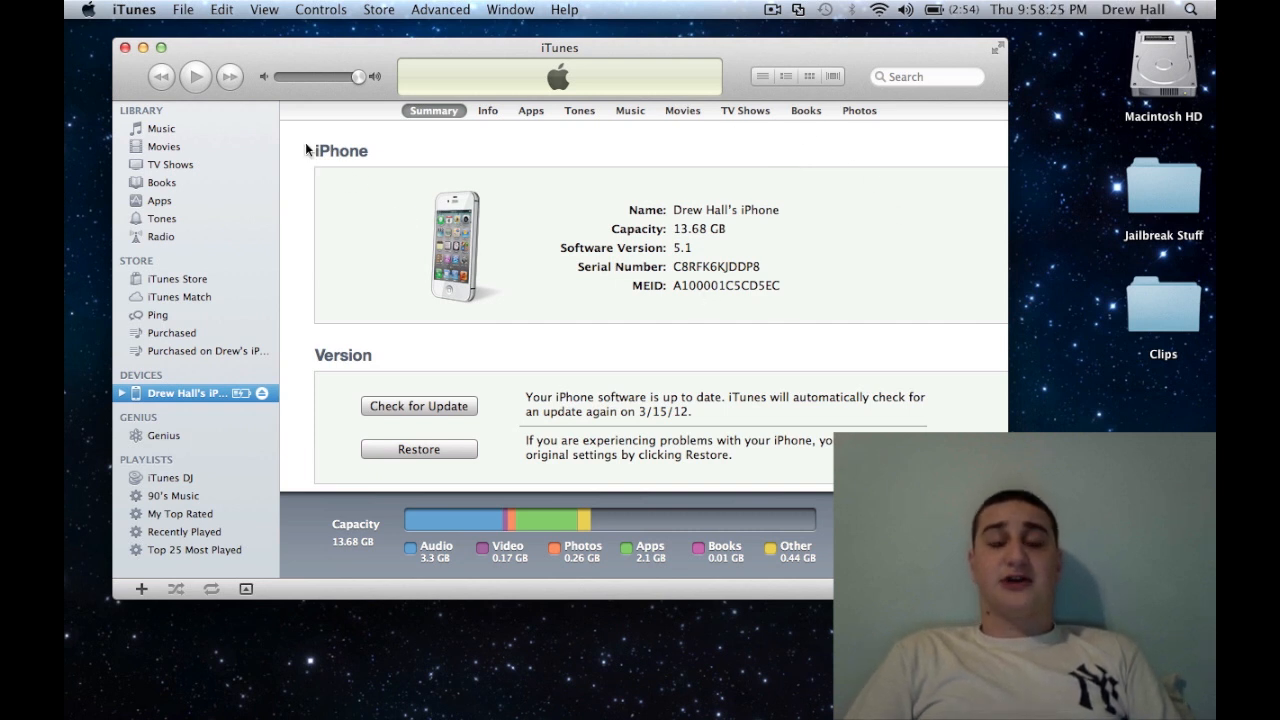
pyautogui.moveTo(545, 248)
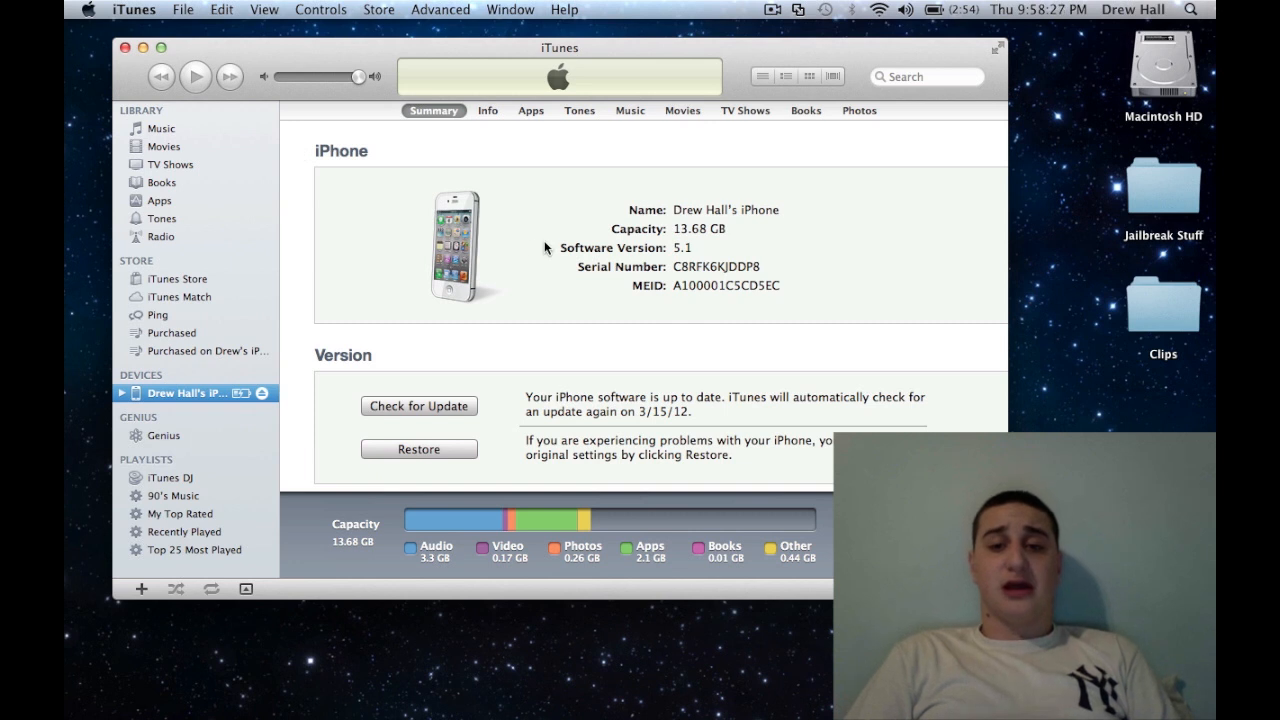
pyautogui.click(133, 9)
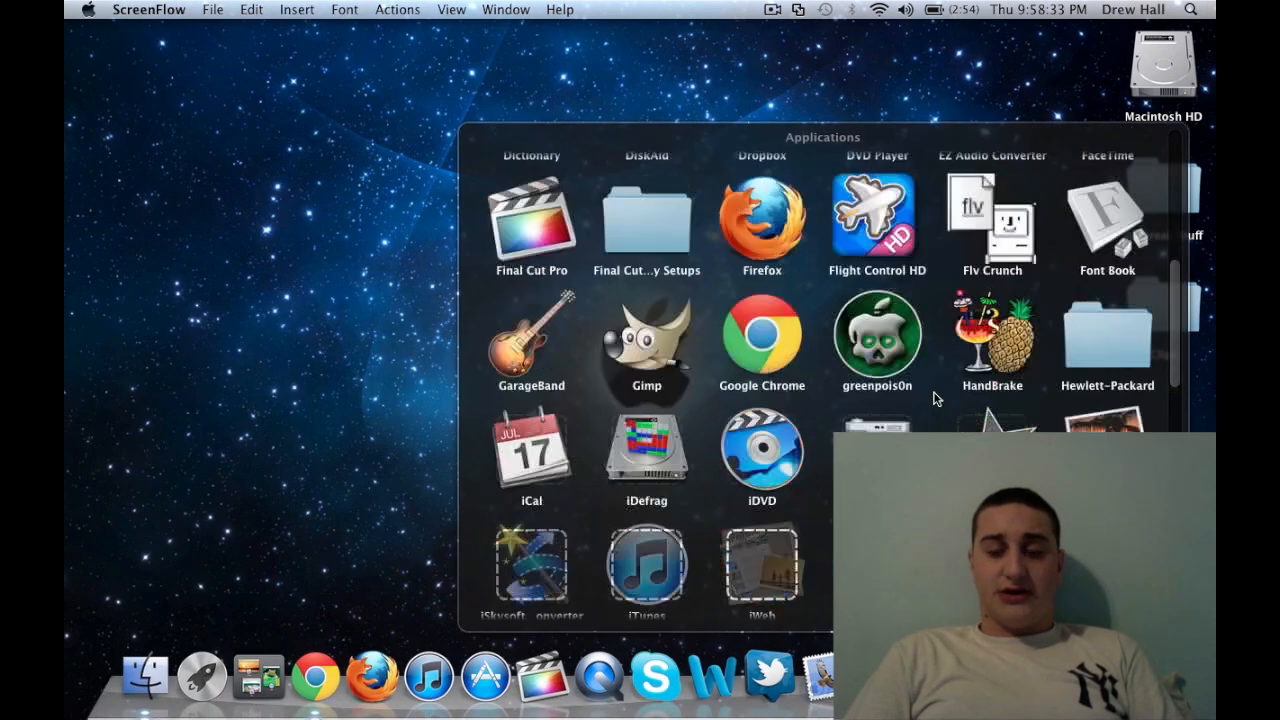
pyautogui.scroll(-3)
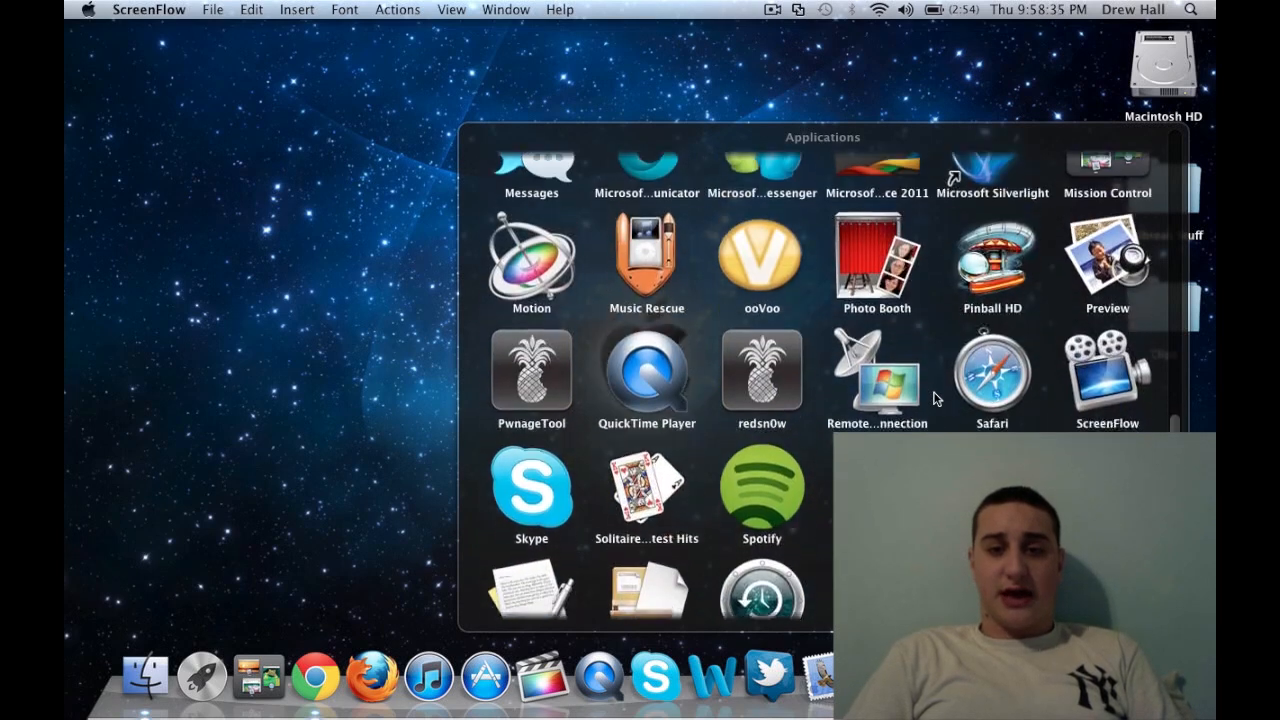
pyautogui.doubleClick(761, 375)
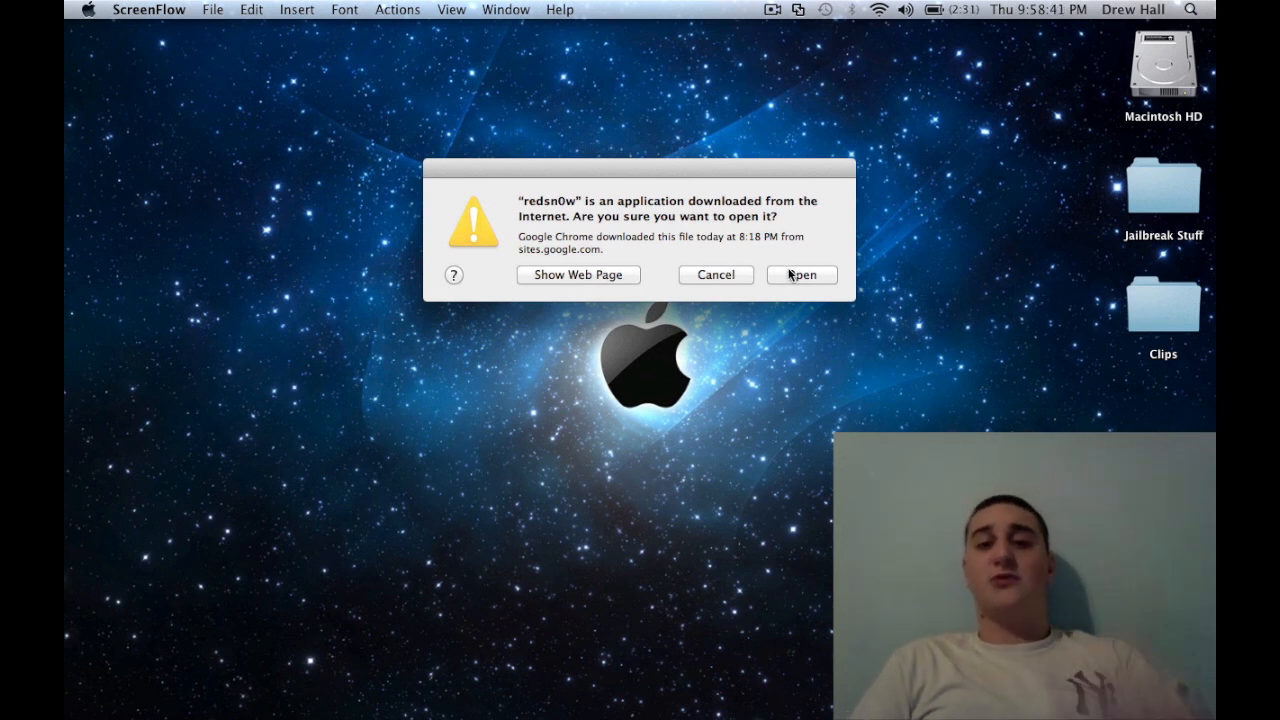
# Confirm opening the downloaded redsn0w app at the security warning.
pyautogui.click(801, 275)
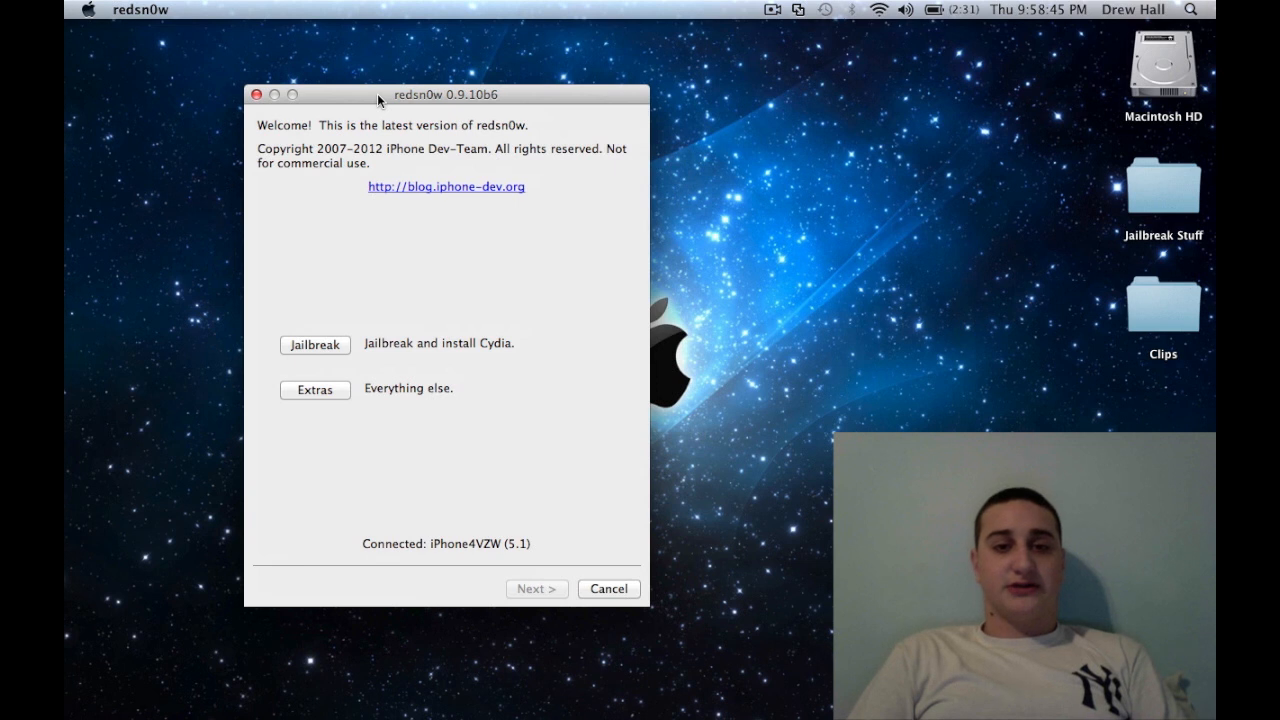
pyautogui.moveTo(462, 107)
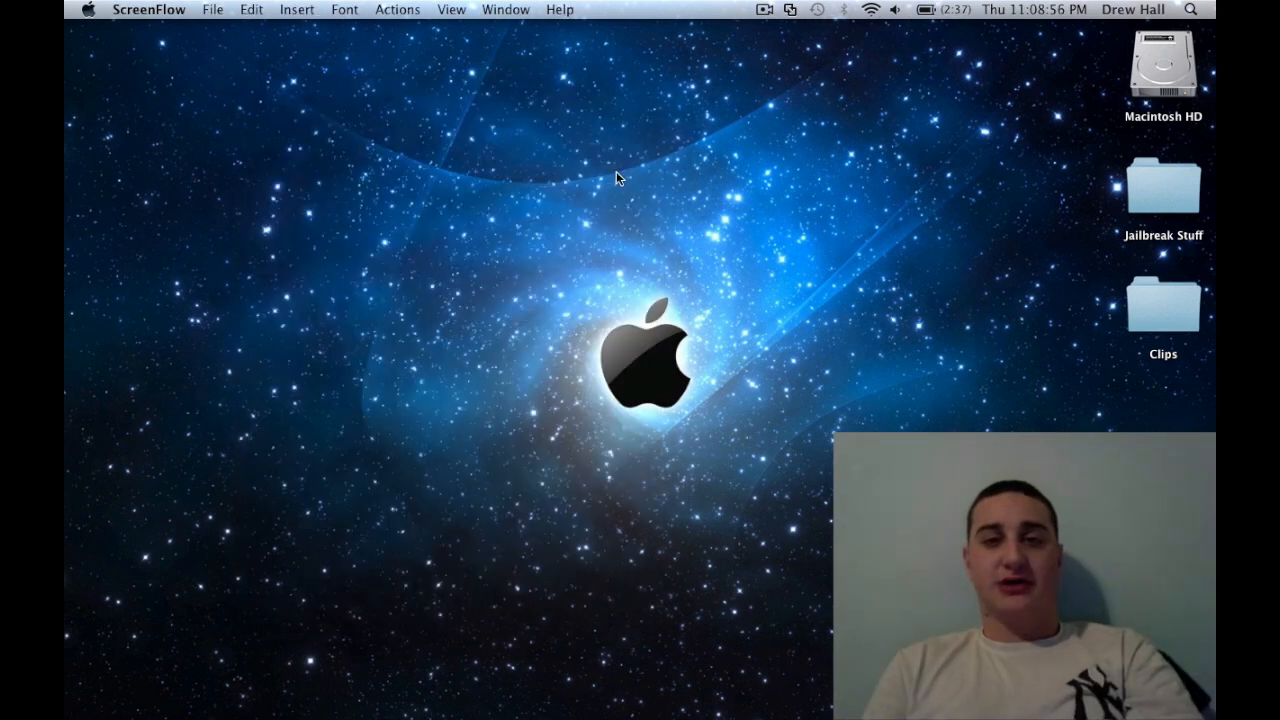
pyautogui.moveTo(567, 190)
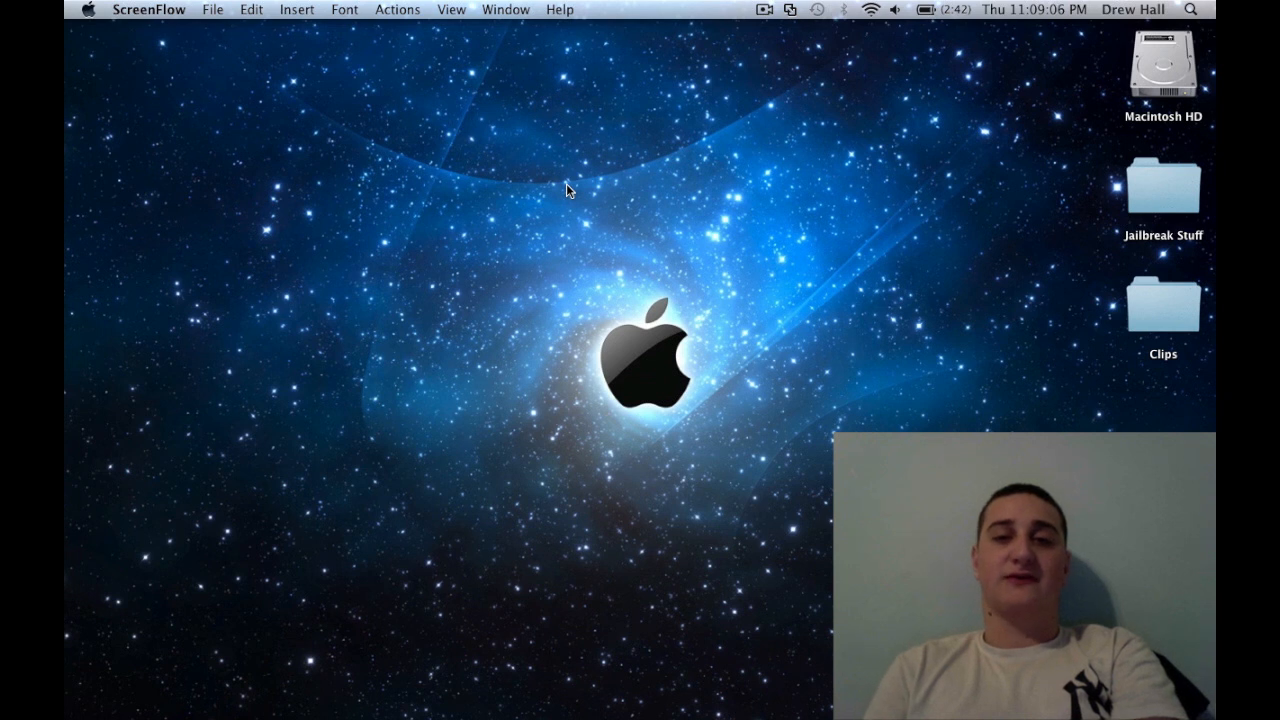
pyautogui.moveTo(563, 192)
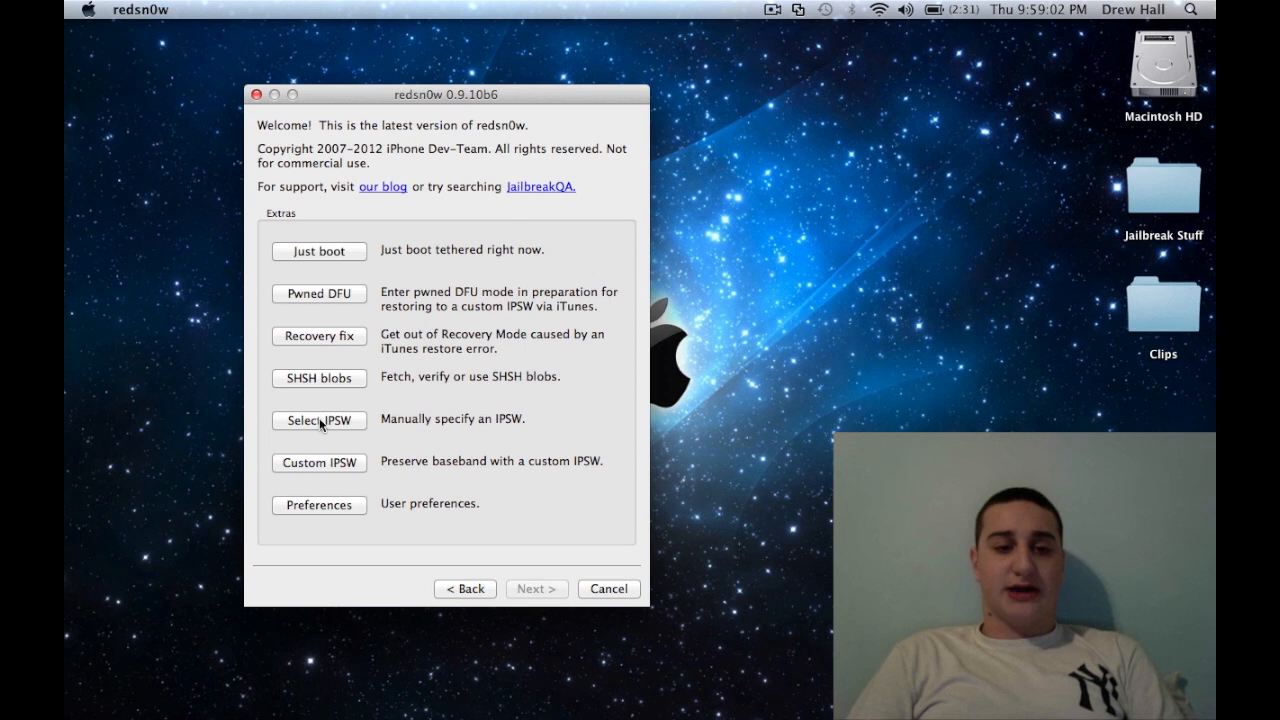
# Select iPhone3,3_5.1_9B176_Restore.ipsw as the firmware and acknowledge its identification.
pyautogui.click(319, 419)
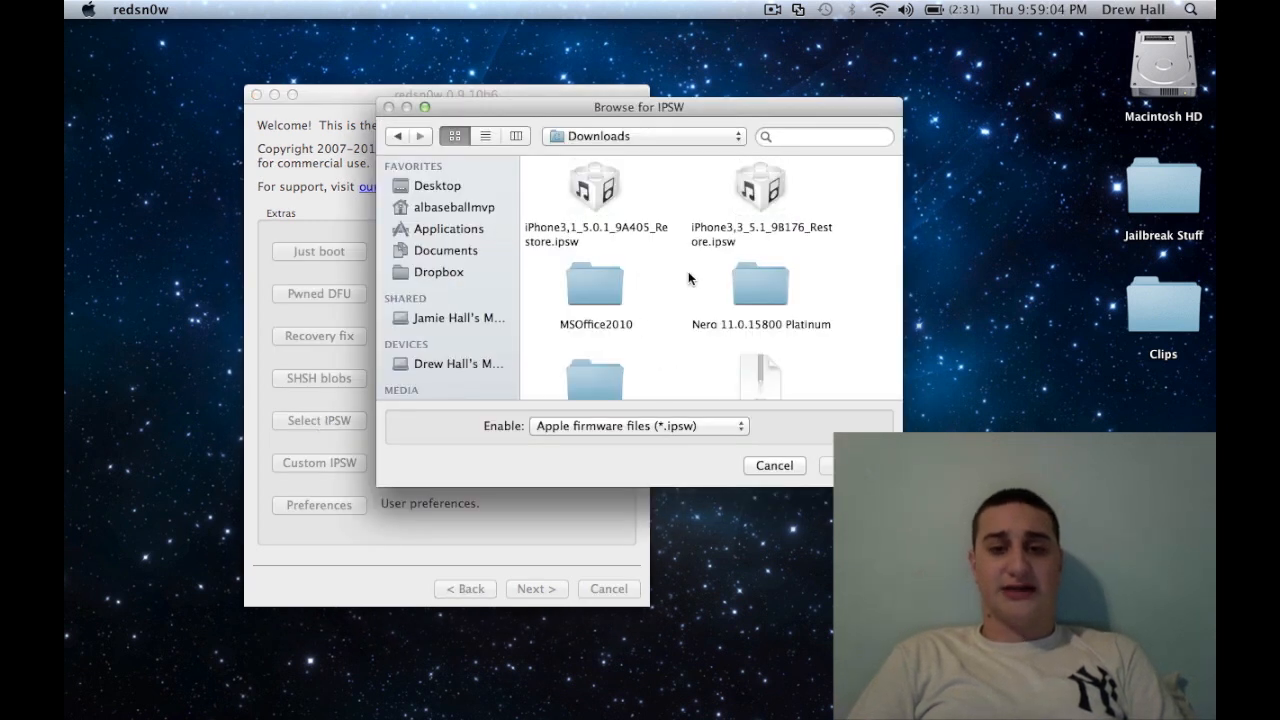
pyautogui.click(760, 187)
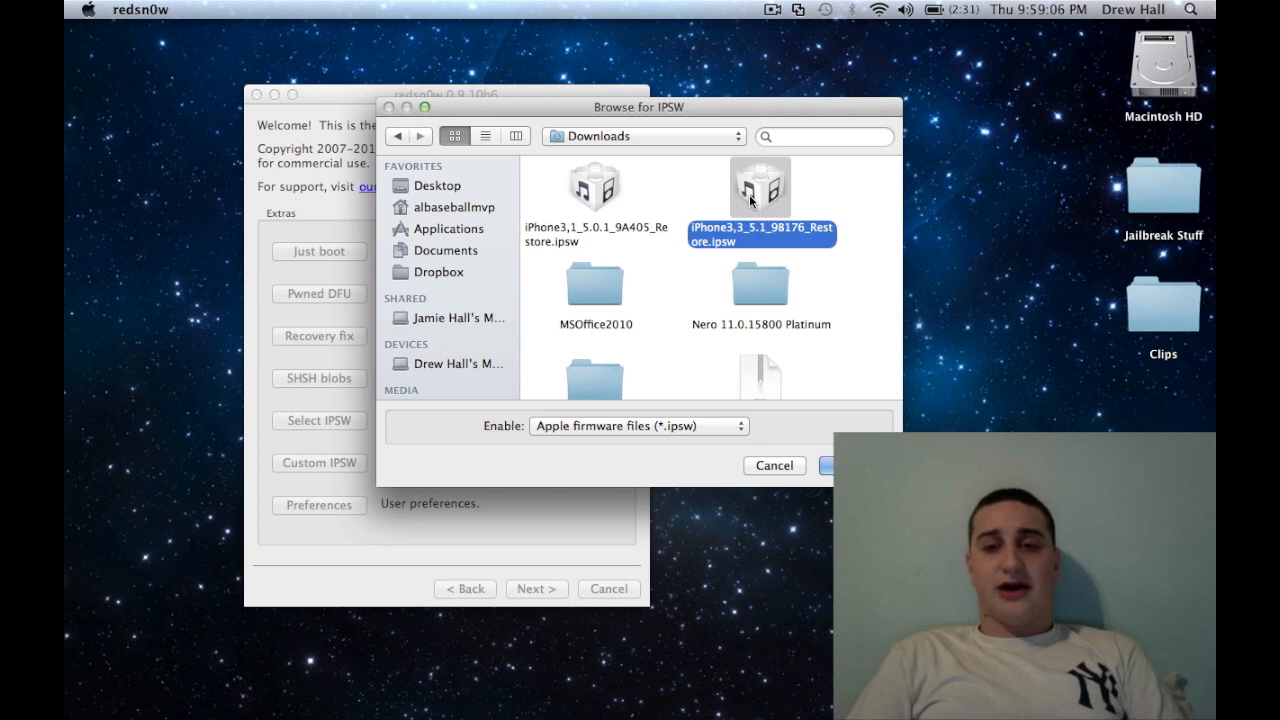
pyautogui.moveTo(745, 215)
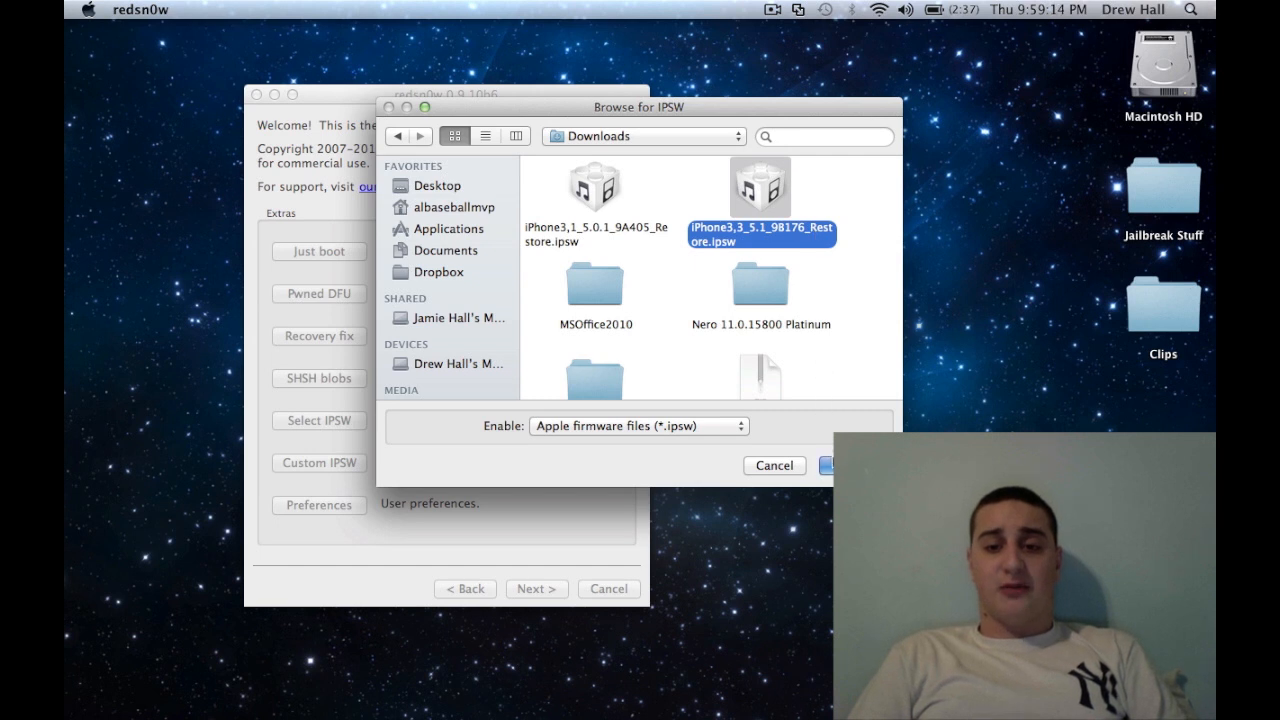
pyautogui.click(832, 465)
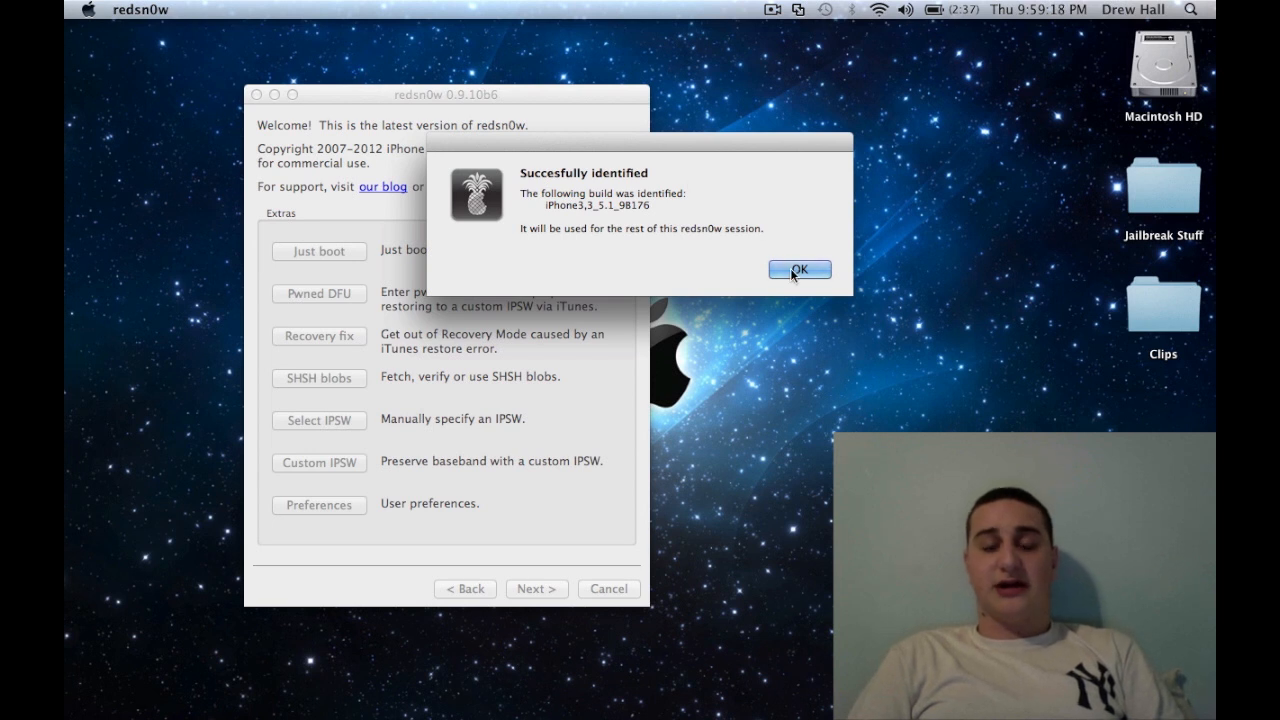
pyautogui.click(799, 270)
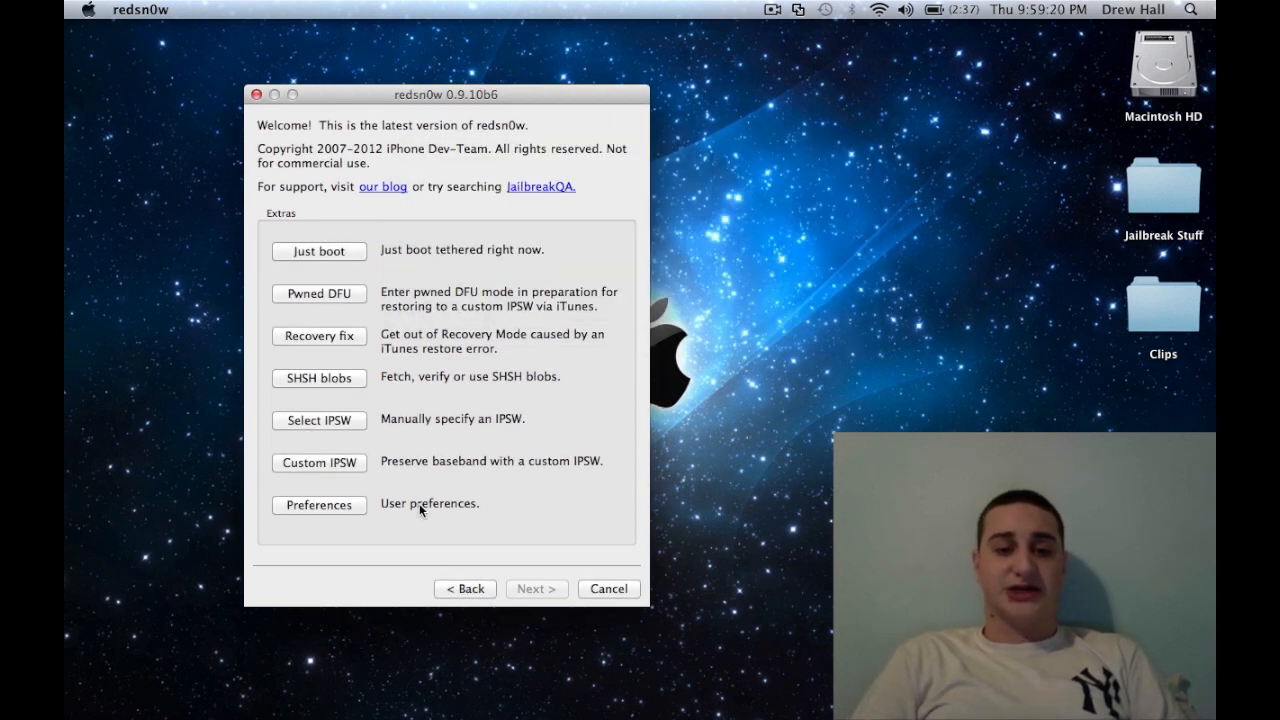
# Start the jailbreak for the 5.1 (9B176) build with Install Cydia checked.
pyautogui.click(464, 588)
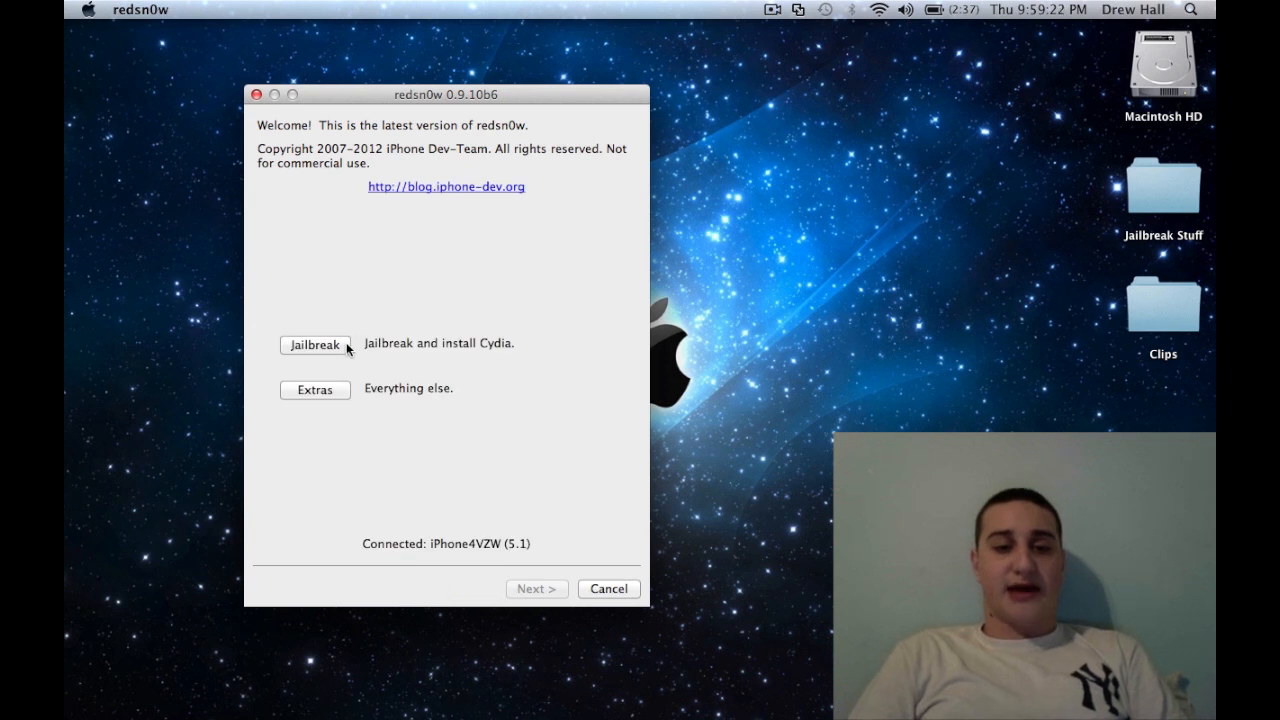
pyautogui.click(315, 344)
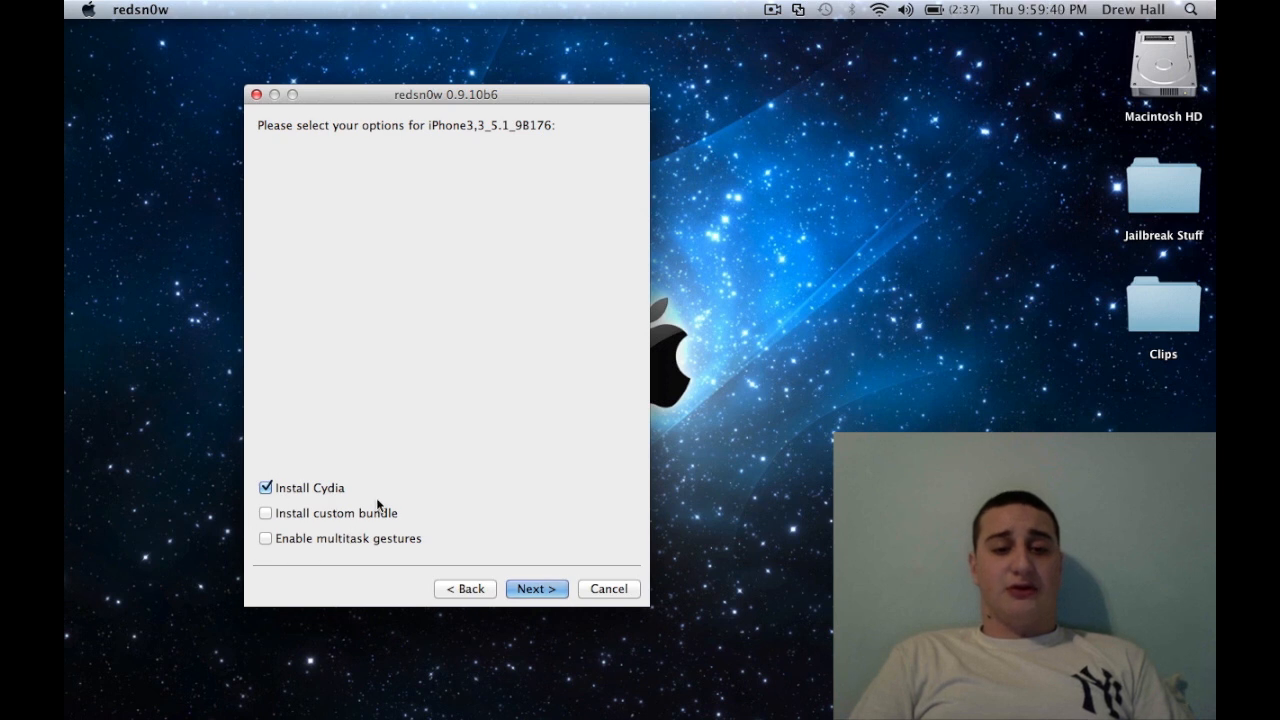
pyautogui.moveTo(537, 588)
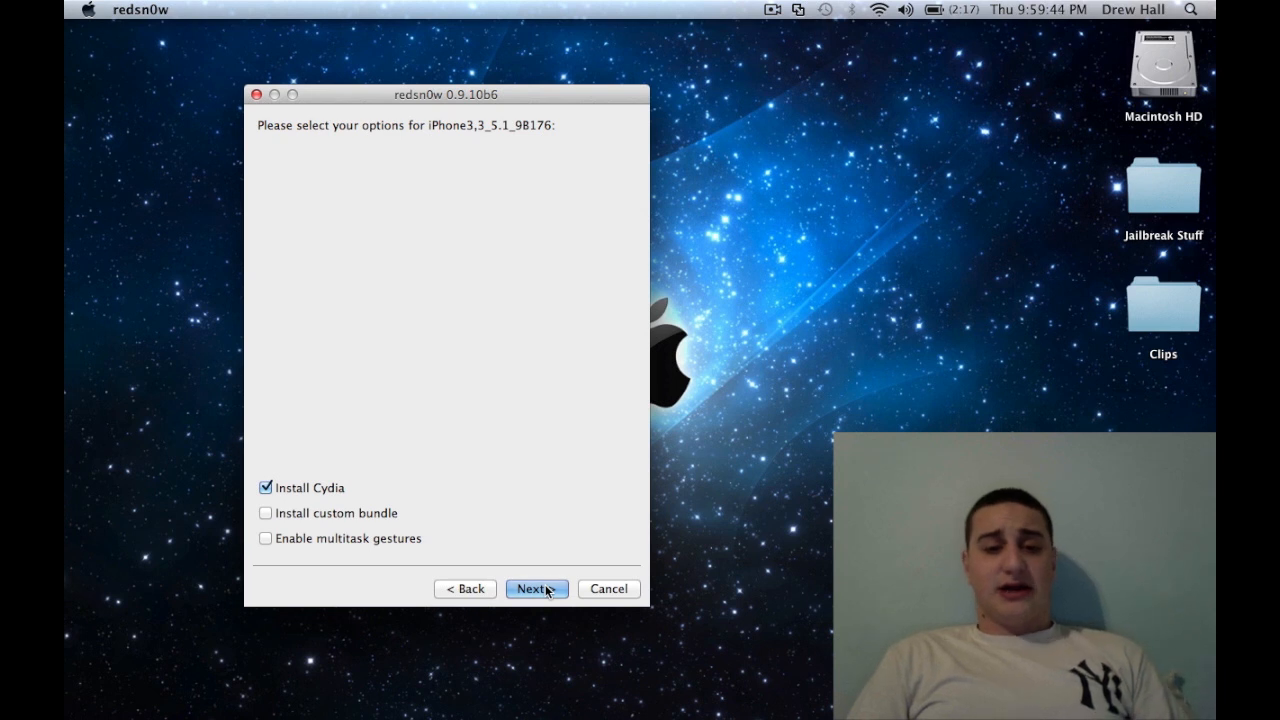
# Accept the Cydia jailbreak options to reach the DFU-mode instructions.
pyautogui.click(537, 588)
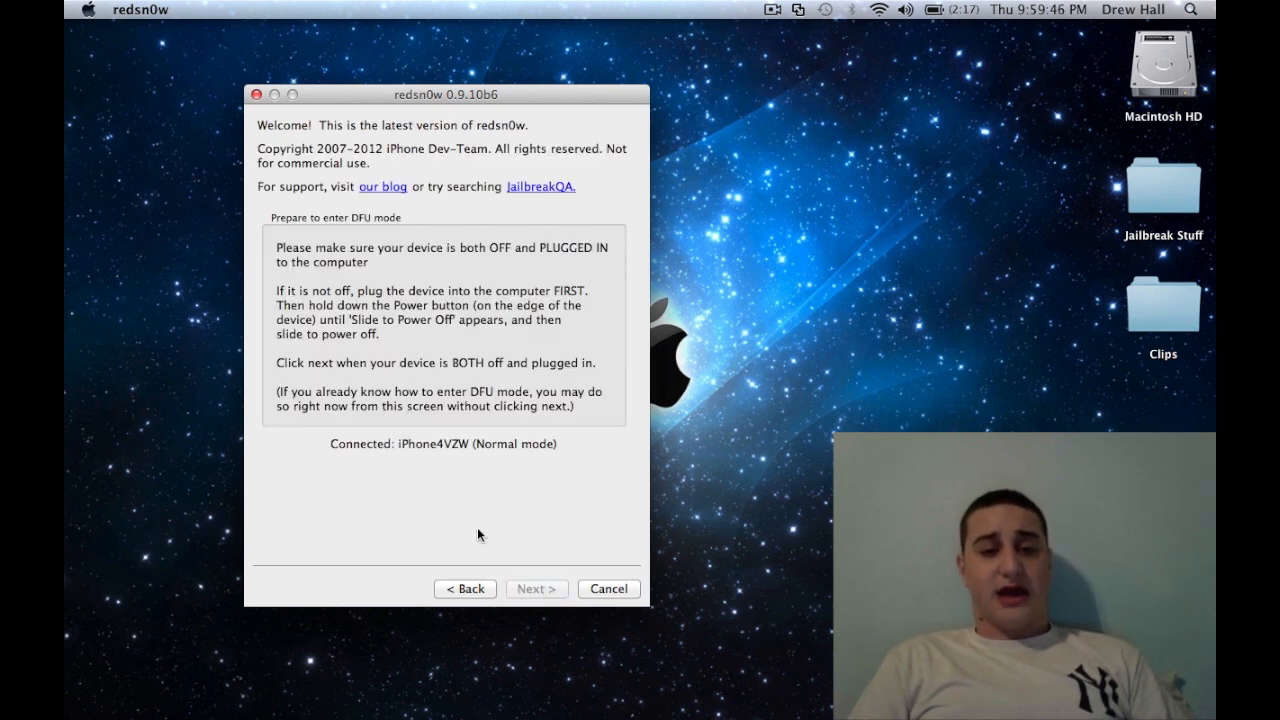
pyautogui.moveTo(512, 438)
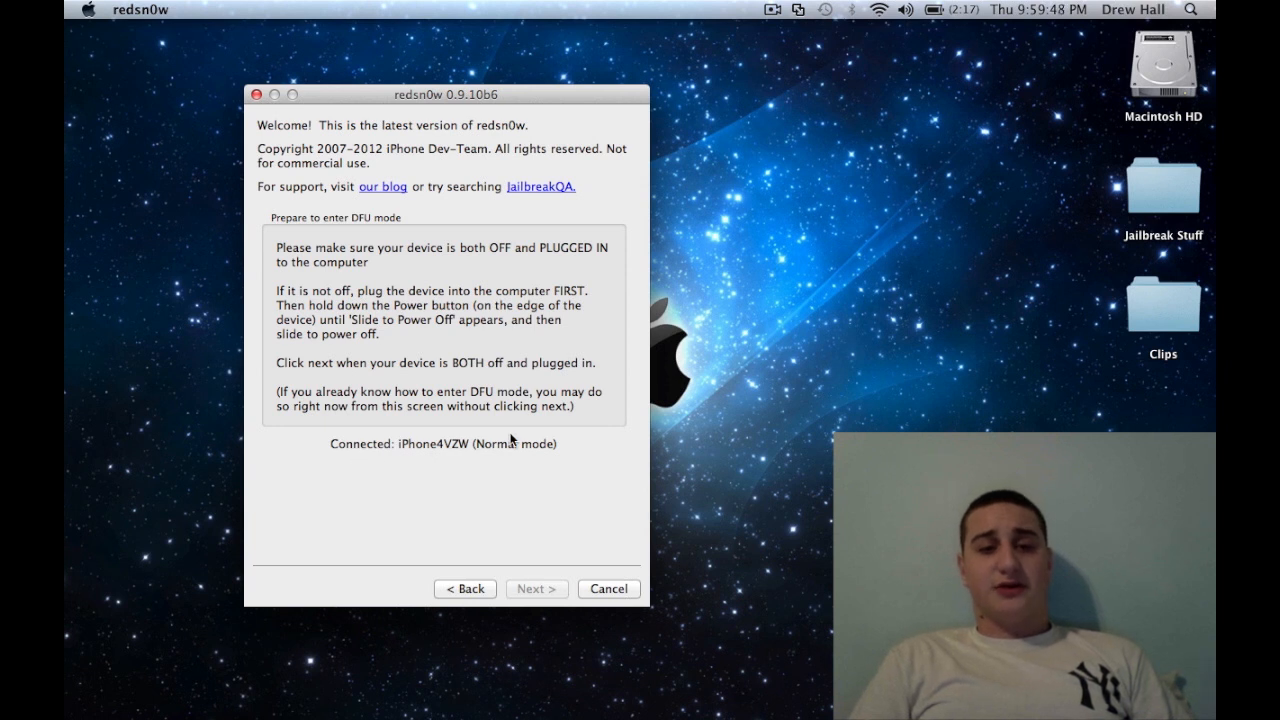
pyautogui.moveTo(430, 331)
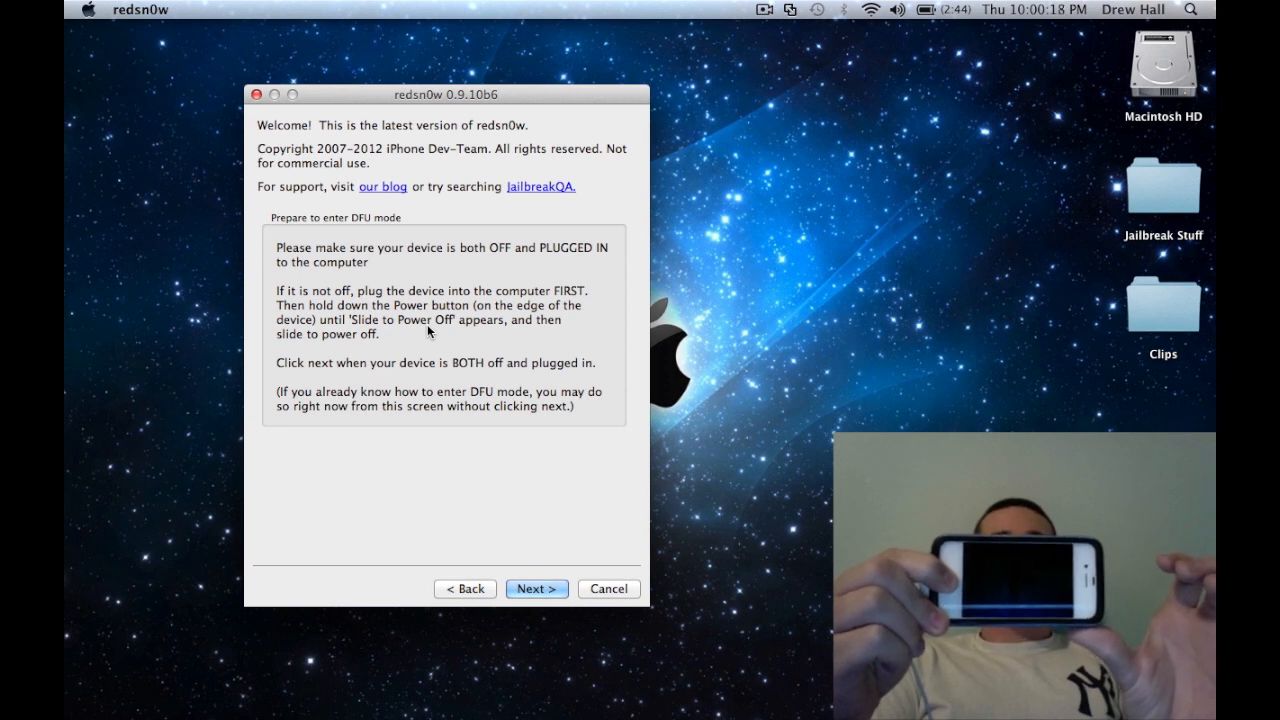
# Proceed with the iPhone off and plugged in so the ramdisk uploads.
pyautogui.click(536, 588)
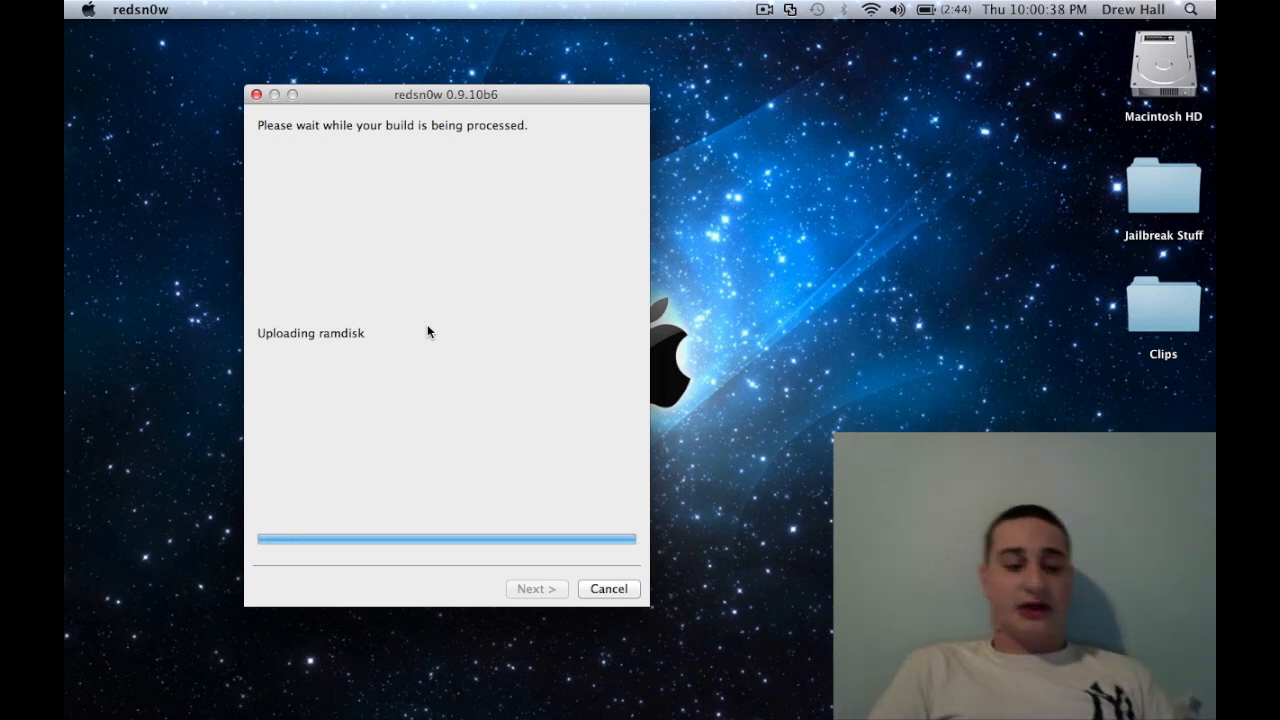
pyautogui.moveTo(813, 90)
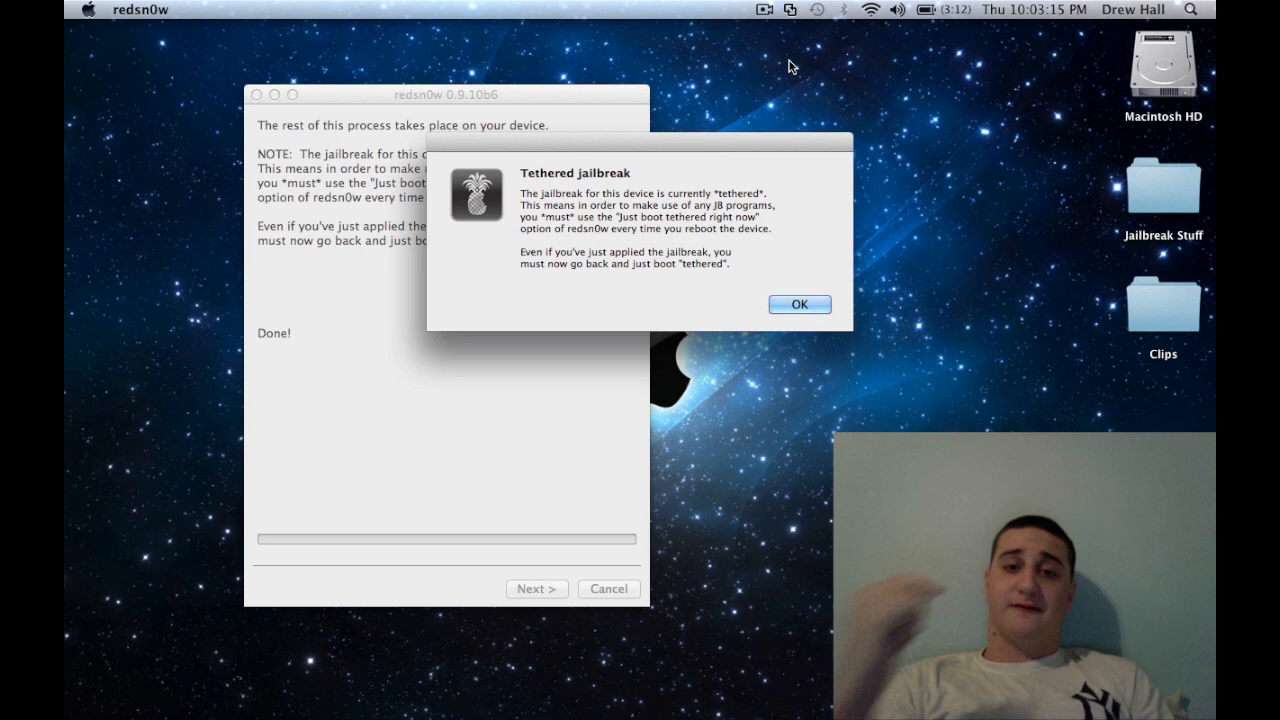
pyautogui.moveTo(718, 60)
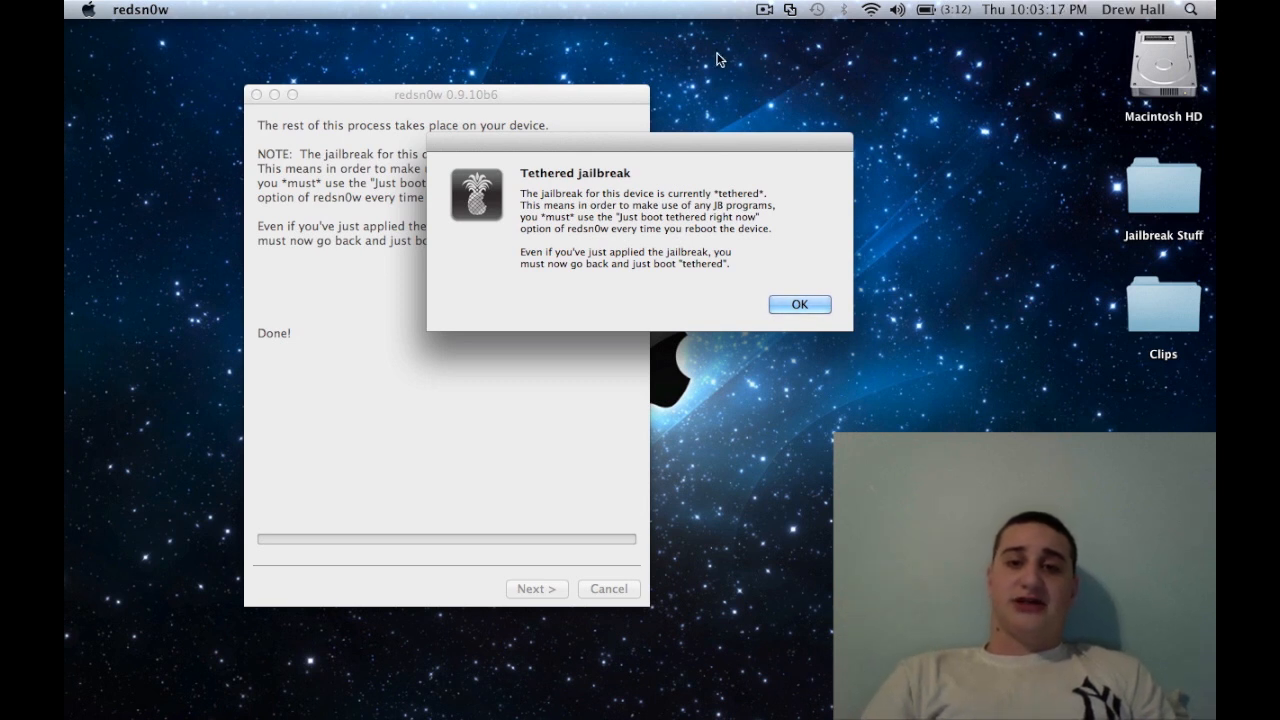
pyautogui.moveTo(581, 159)
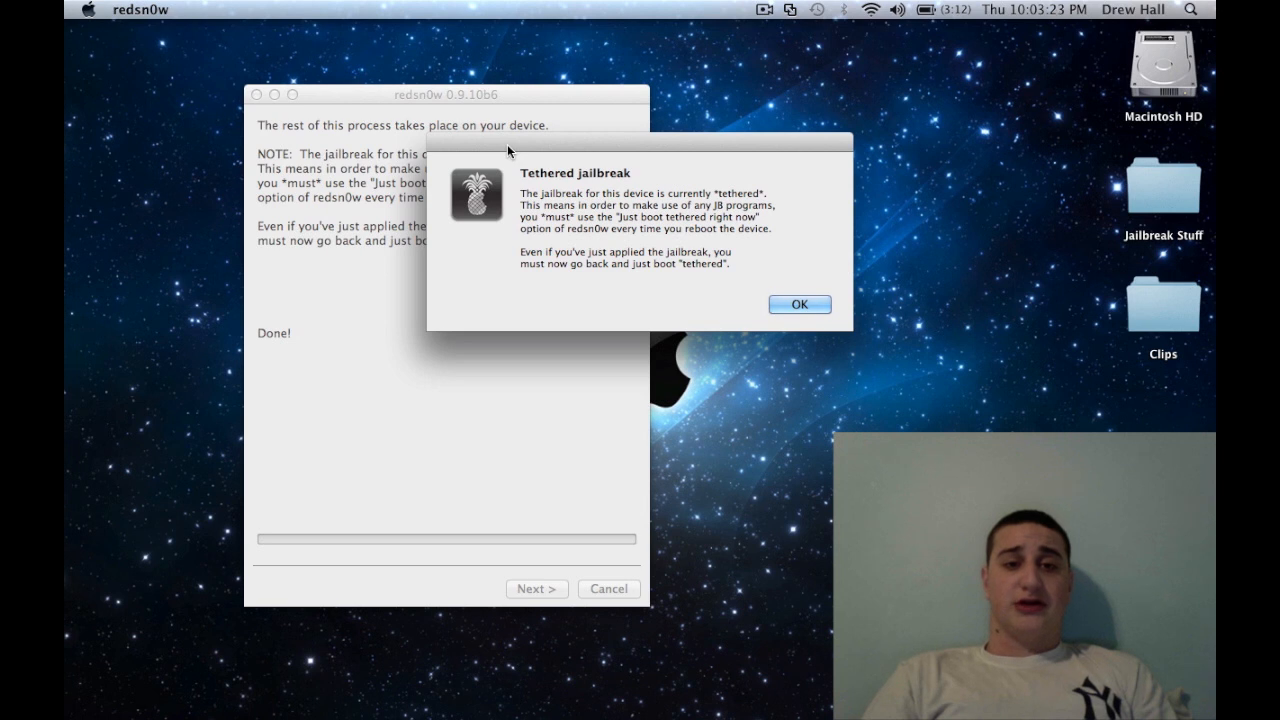
pyautogui.moveTo(480, 118)
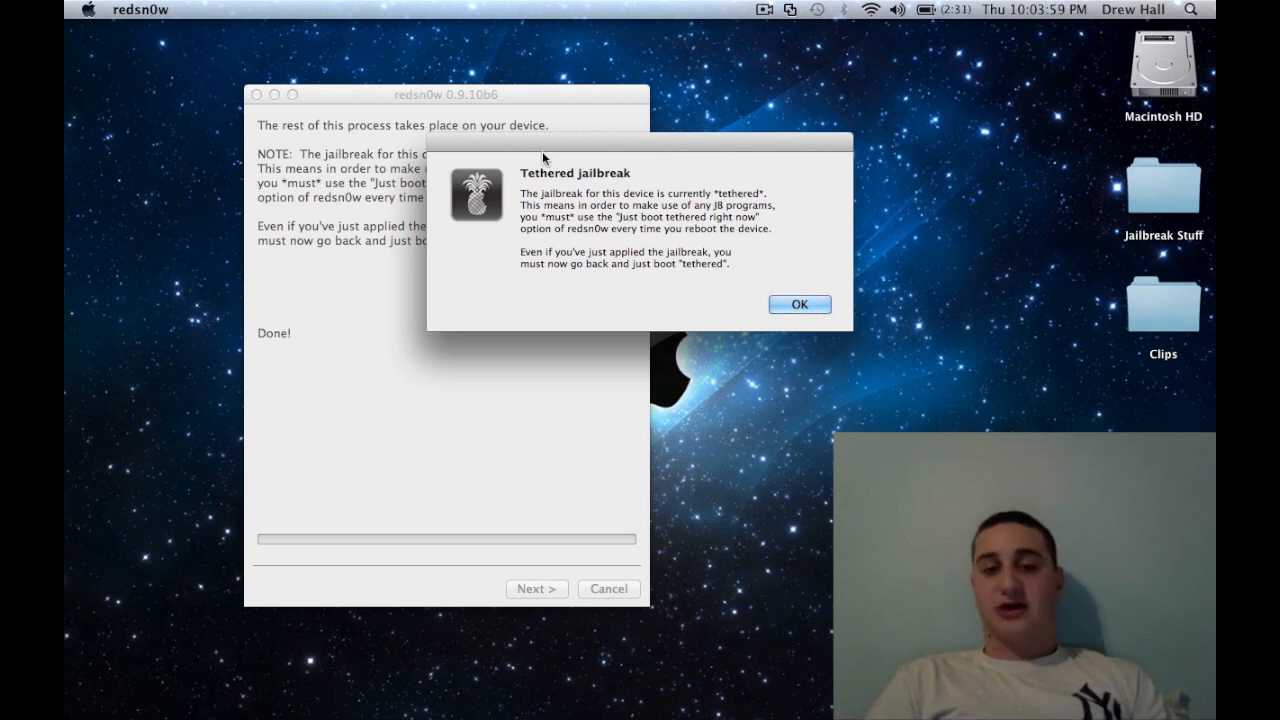
# Dismiss the tethered notice and reload the iPhone3,3 5.1 IPSW through Extras.
pyautogui.click(799, 304)
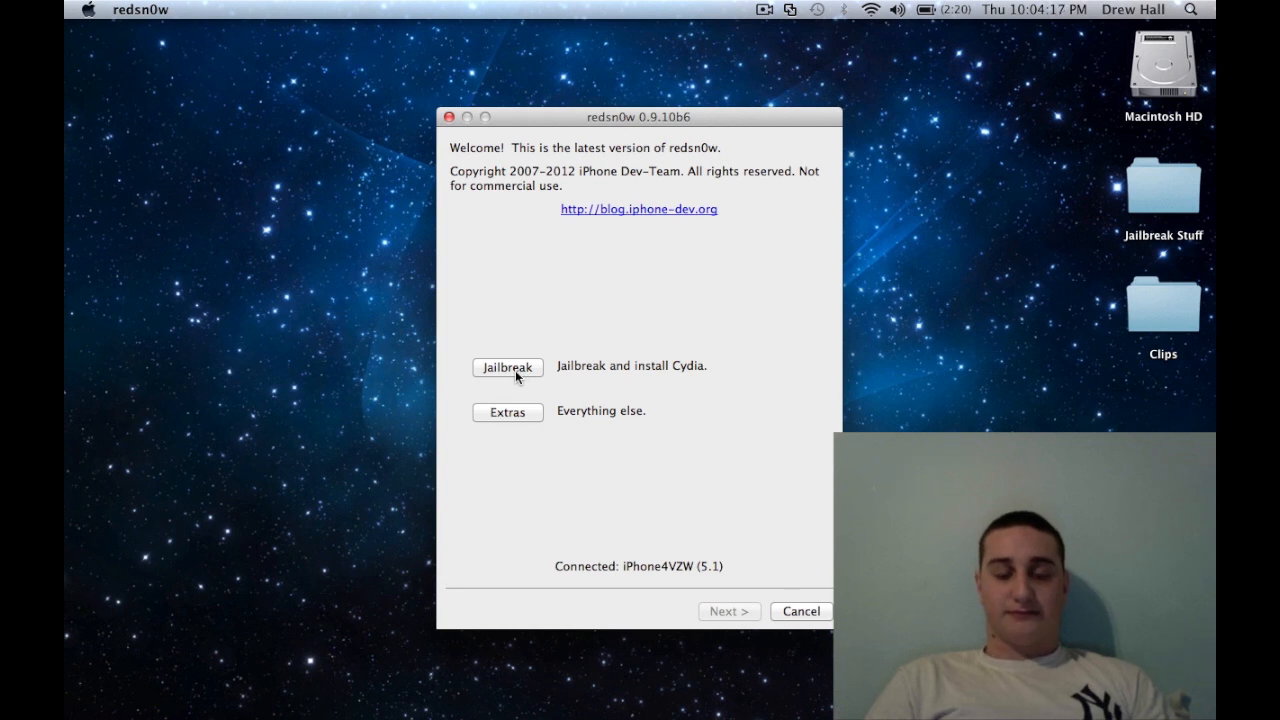
pyautogui.click(507, 367)
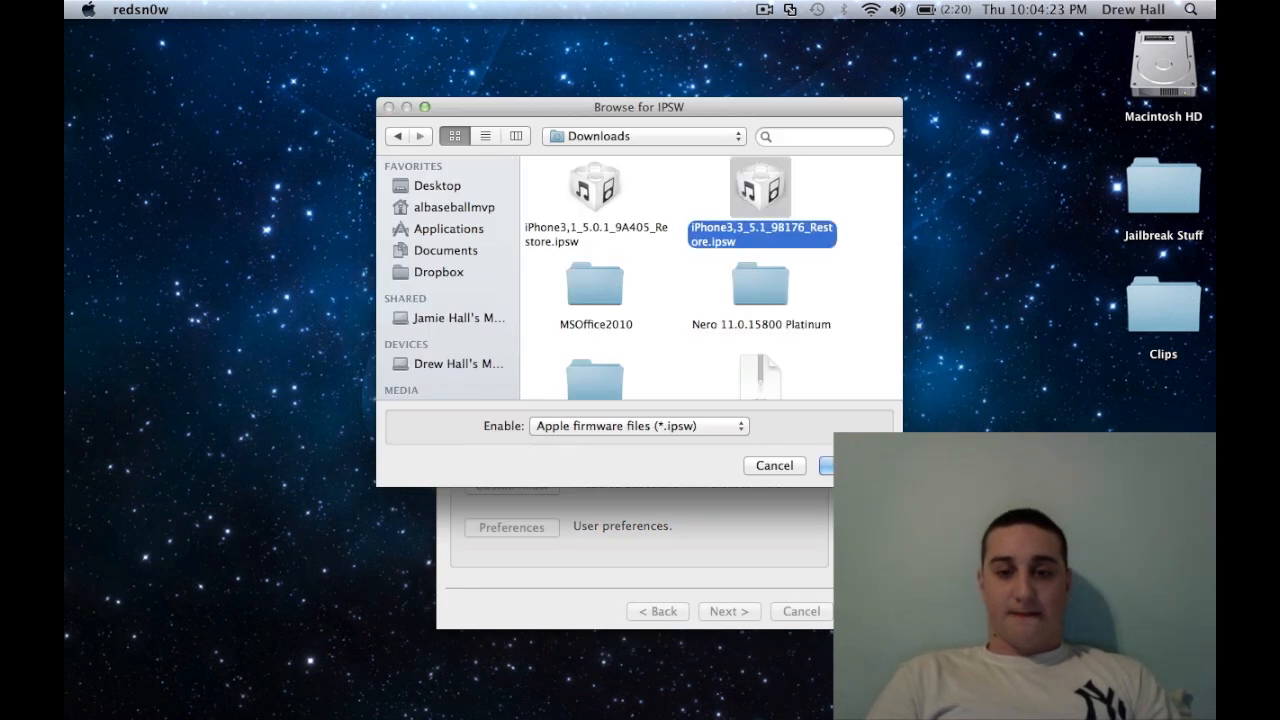
pyautogui.click(830, 465)
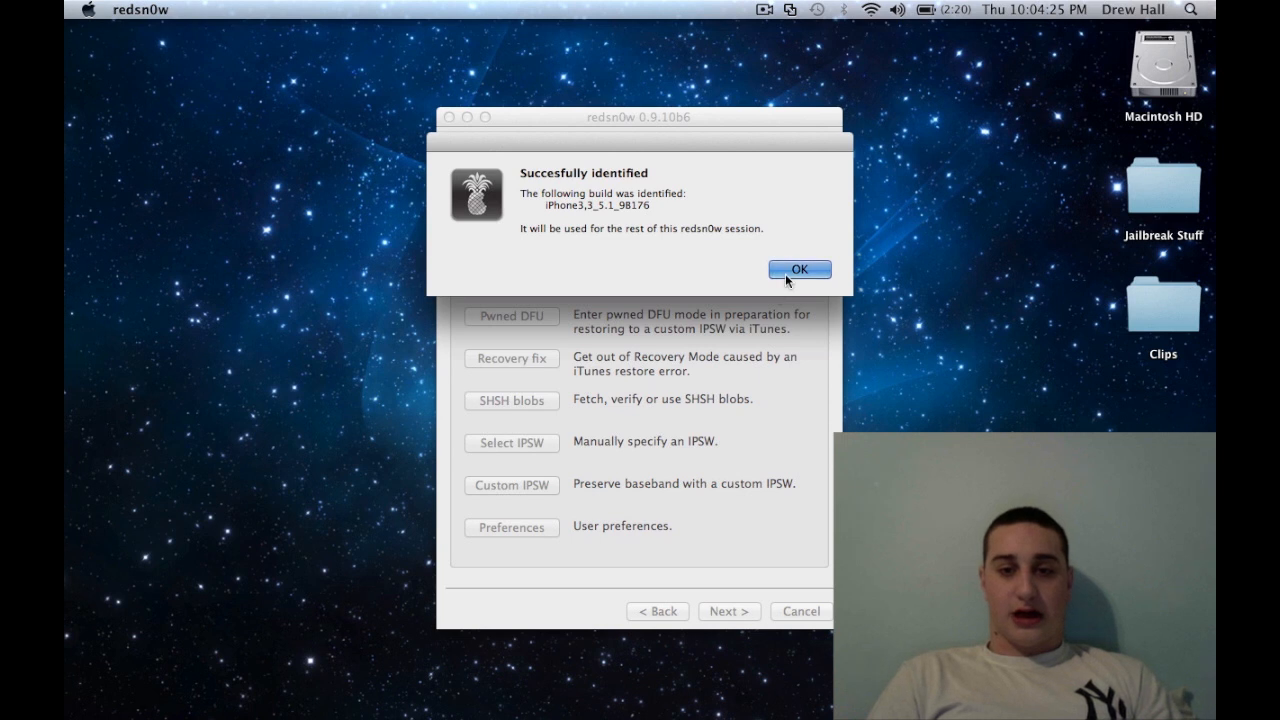
pyautogui.click(799, 270)
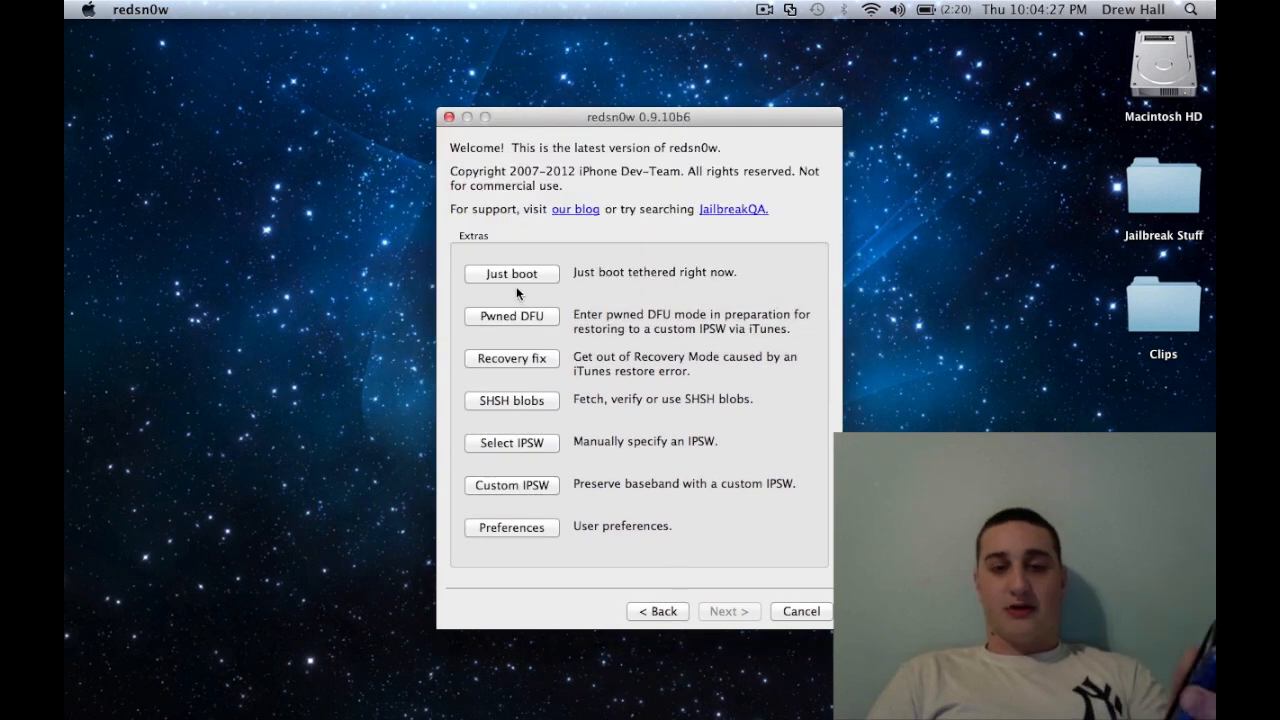
# Start Just boot for a tethered boot of the iPhone.
pyautogui.click(511, 316)
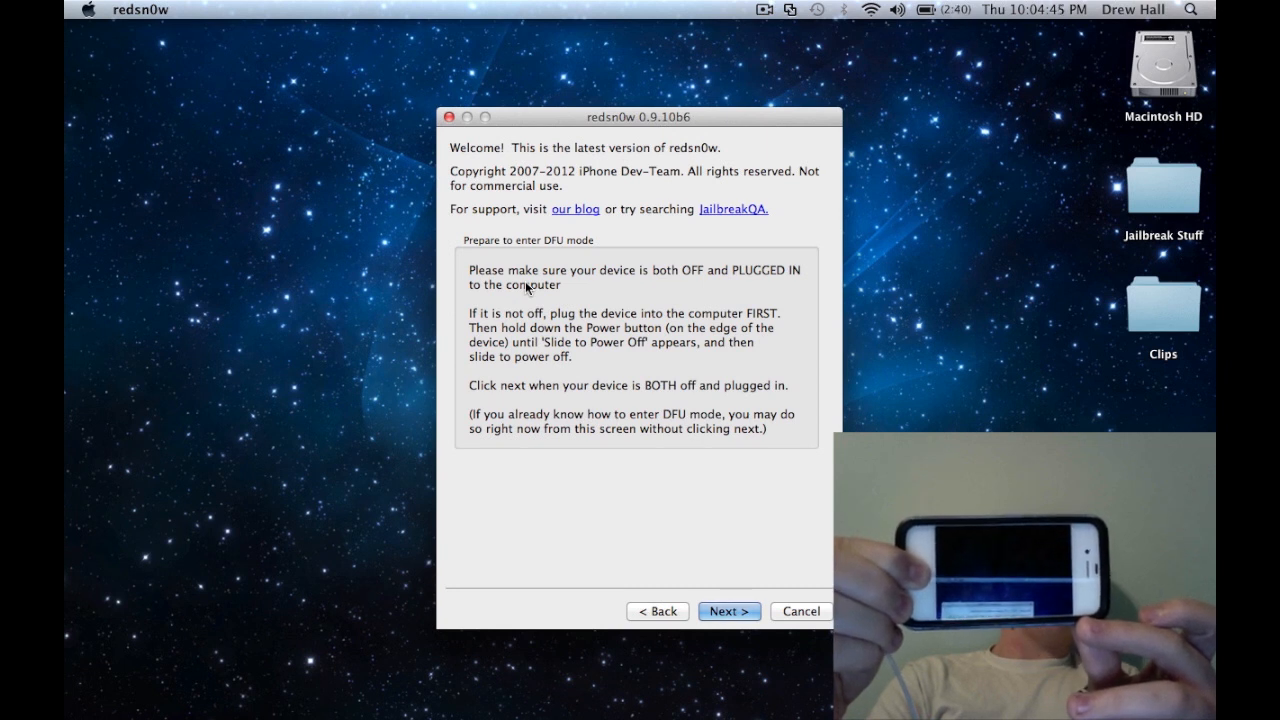
# Proceed past the DFU instructions and let the tethered boot finish with Done!
pyautogui.click(729, 611)
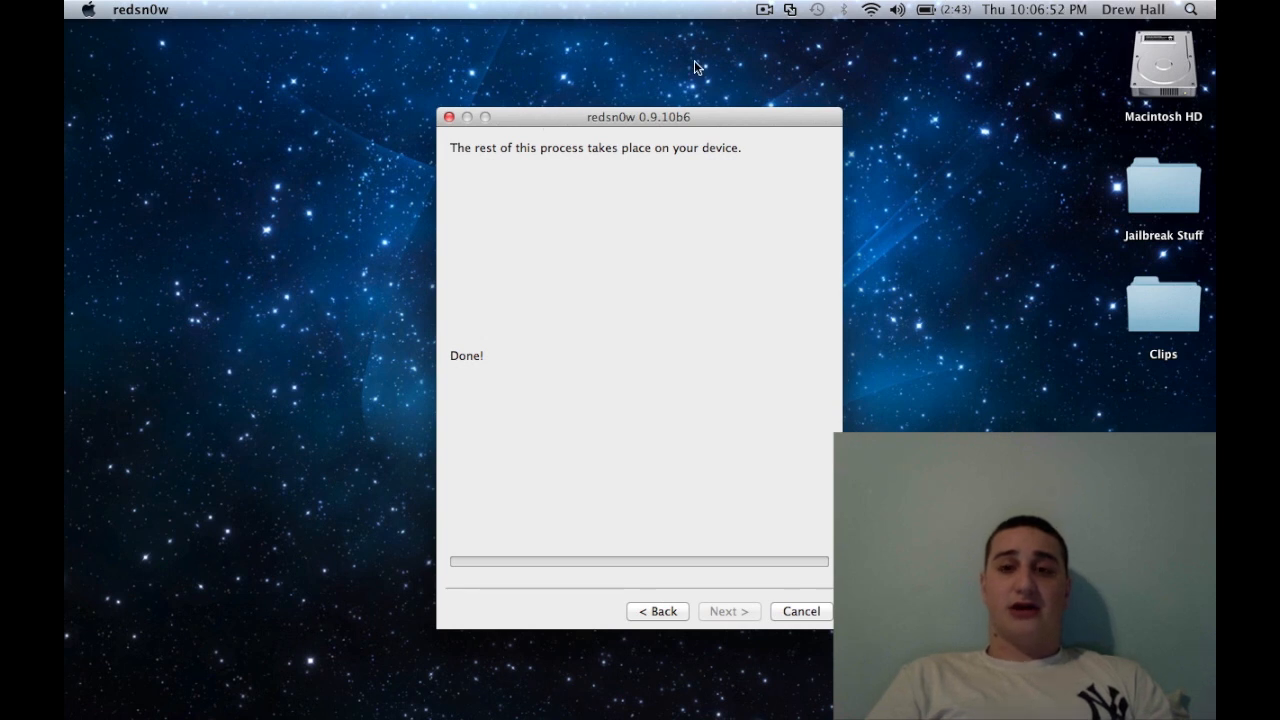
pyautogui.moveTo(738, 30)
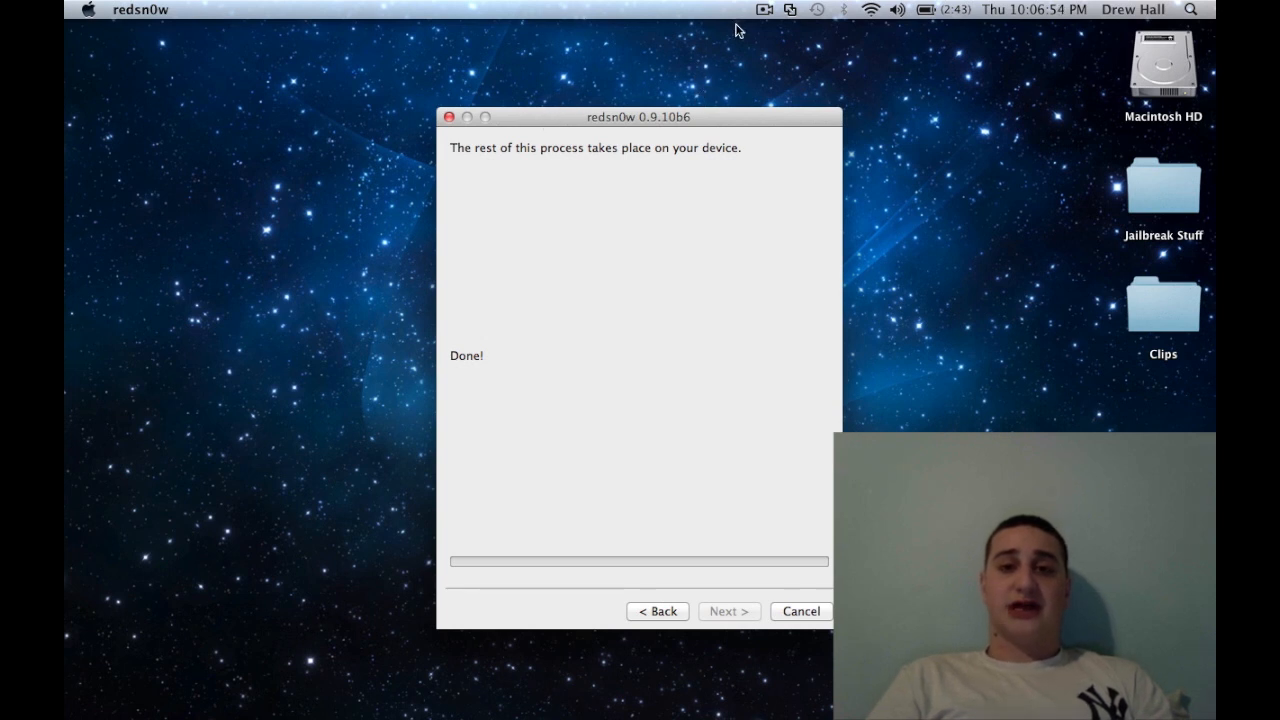